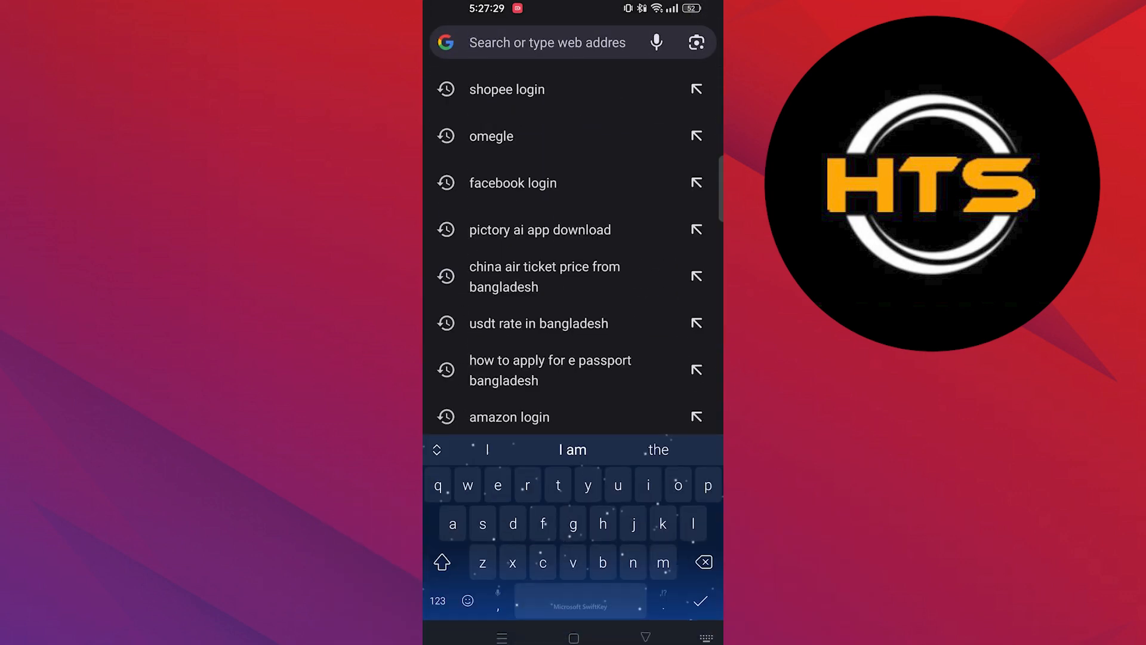
# Open omegle.com from the history suggestion and start a video chat with a stranger.
pyautogui.click(492, 137)
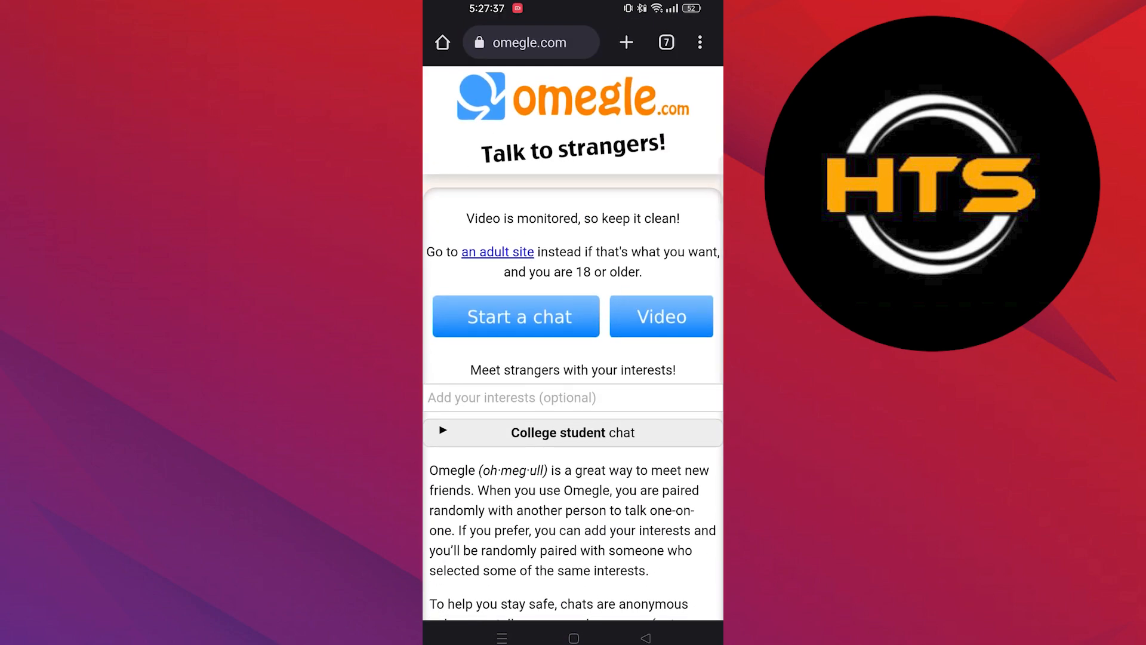
pyautogui.click(659, 316)
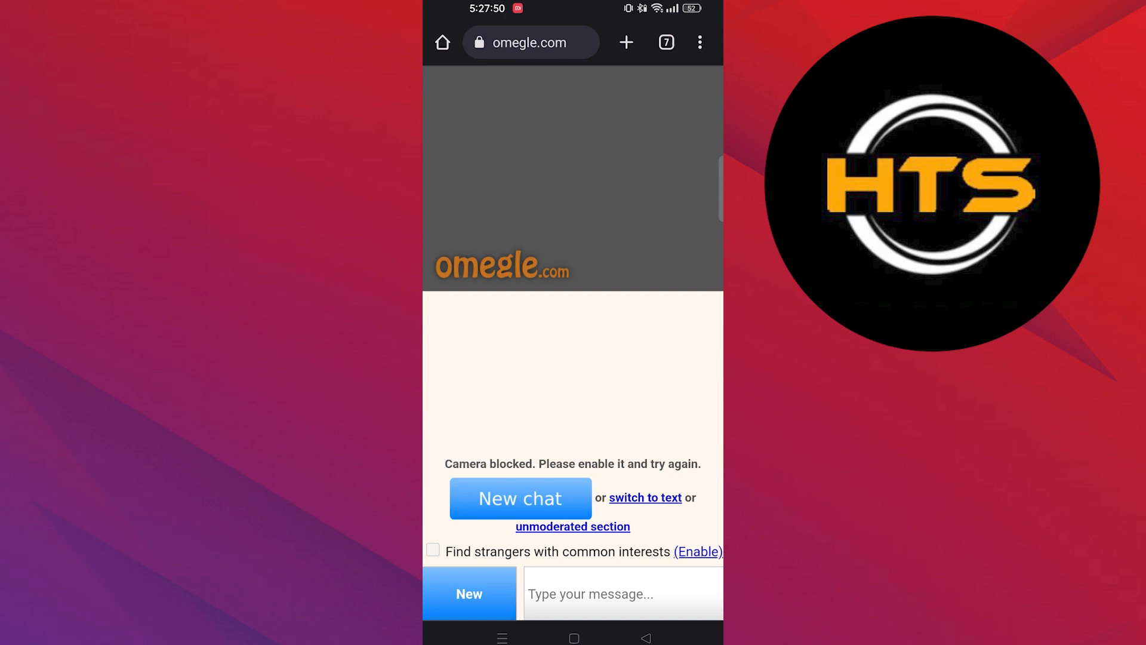
pyautogui.click(479, 42)
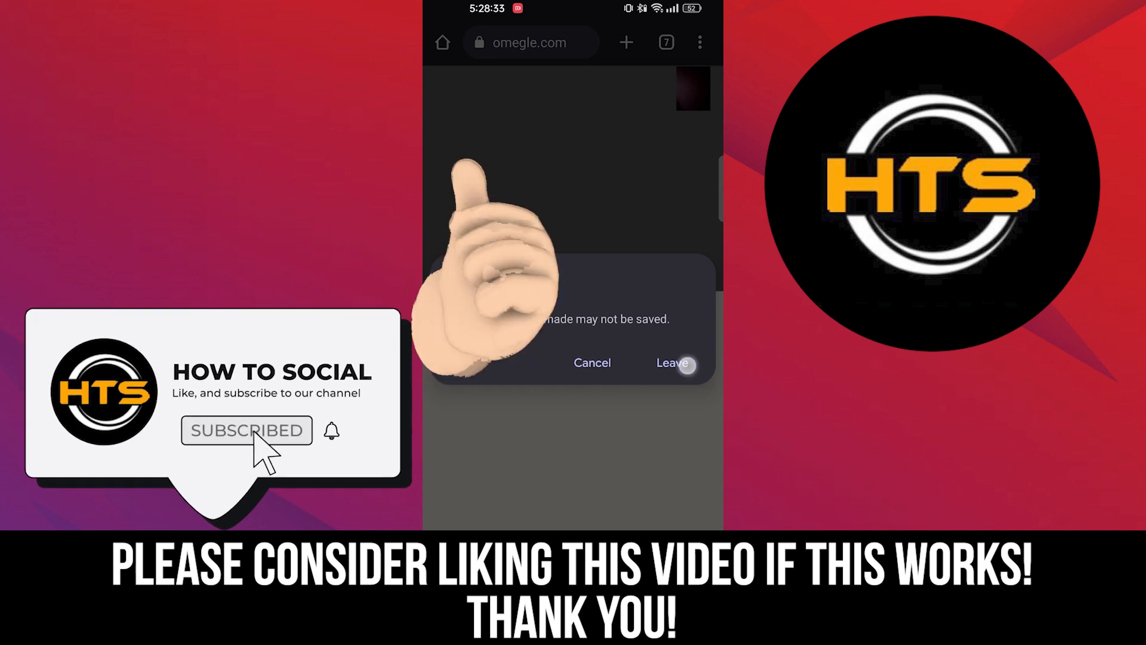
# Confirm 'Leave' in the 'Leave site?' dialog to exit the Omegle chat.
pyautogui.click(671, 364)
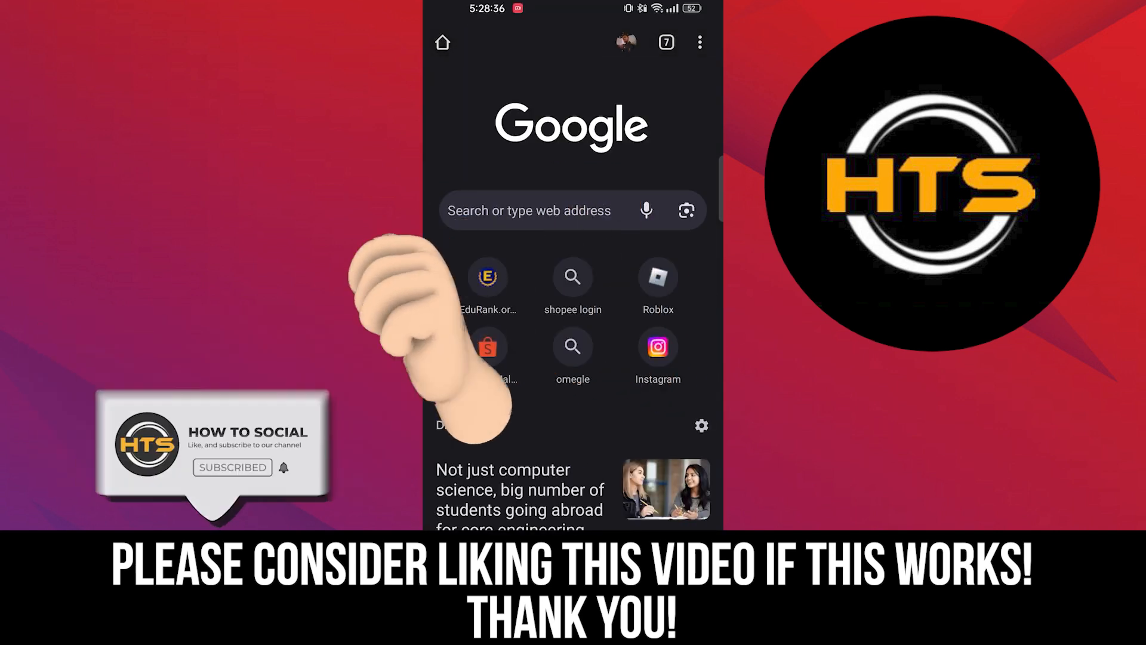